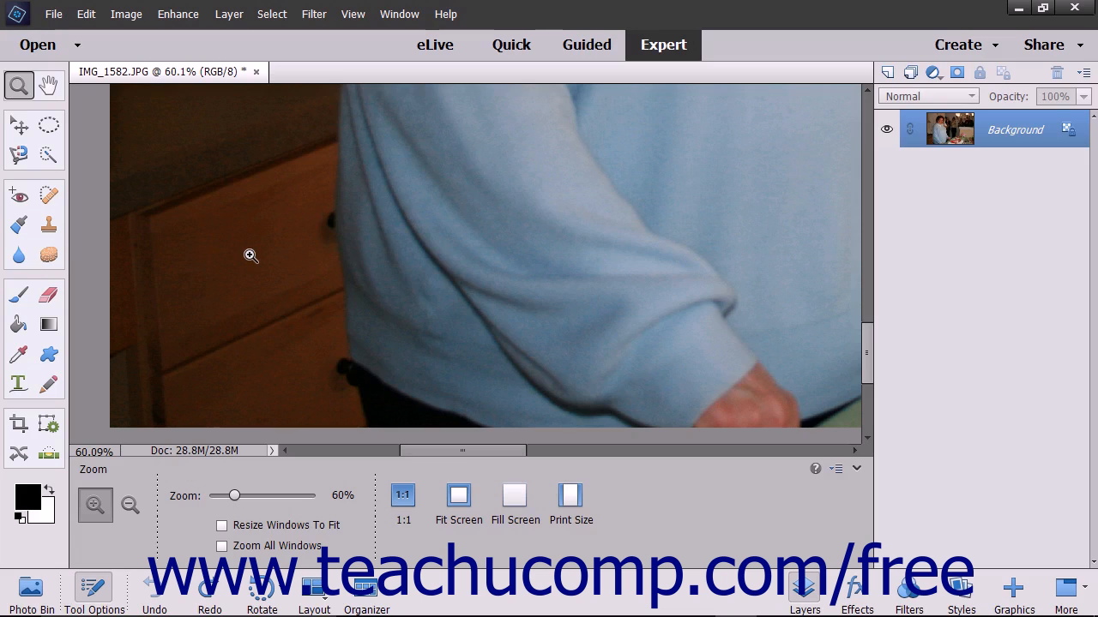
pyautogui.moveTo(463, 295)
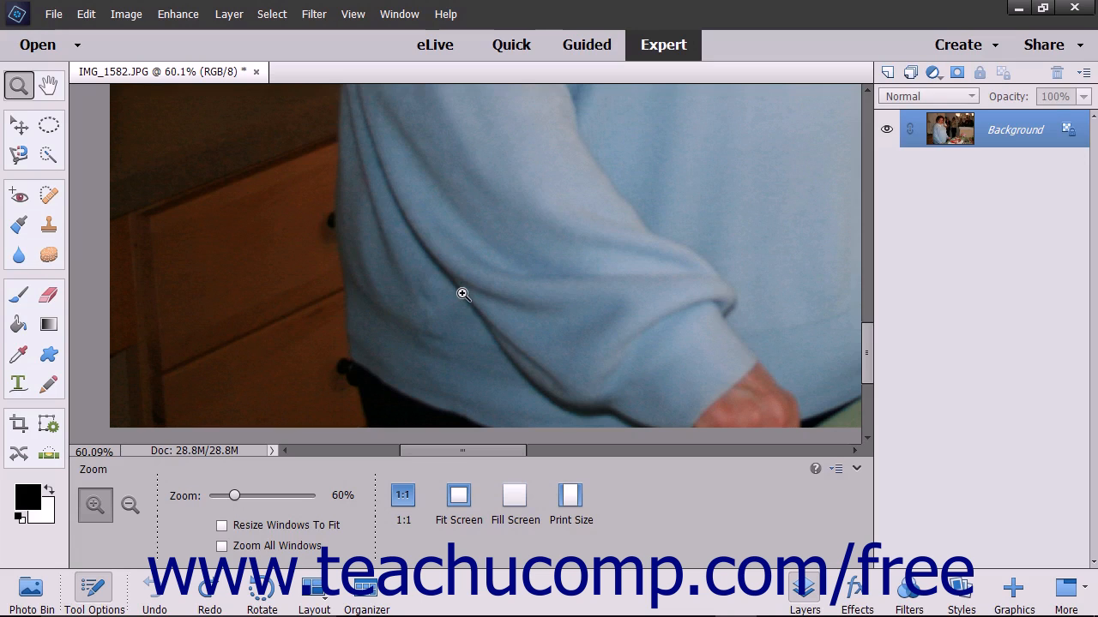
# Bring up the Enhance menu for the sweater photo
pyautogui.click(178, 14)
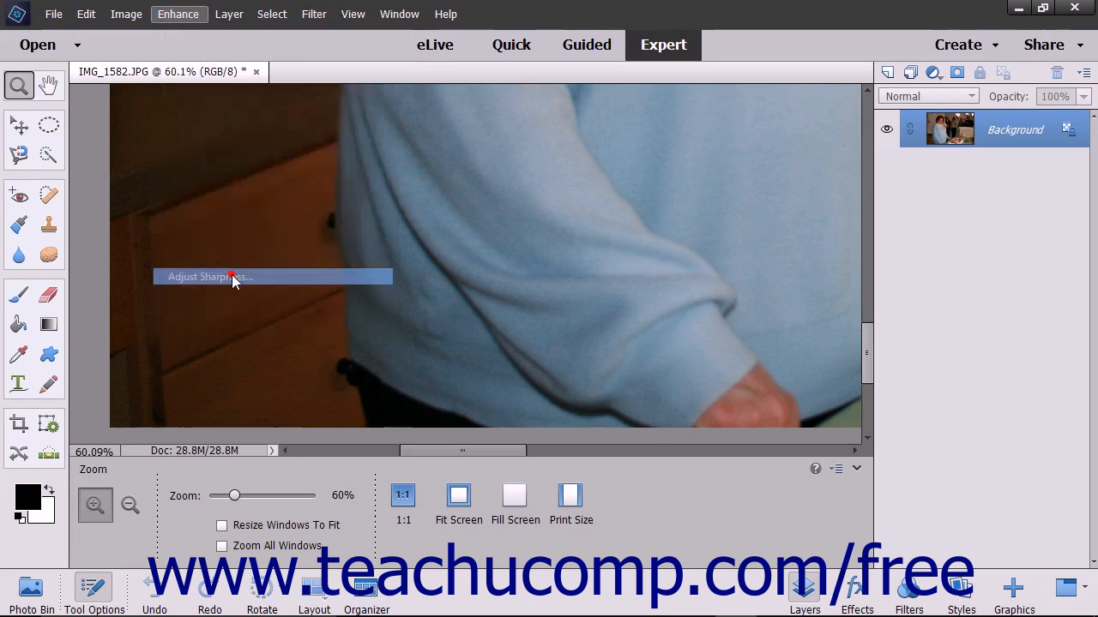
# Bring up Adjust Sharpness and toggle the live preview off and back on
pyautogui.click(210, 276)
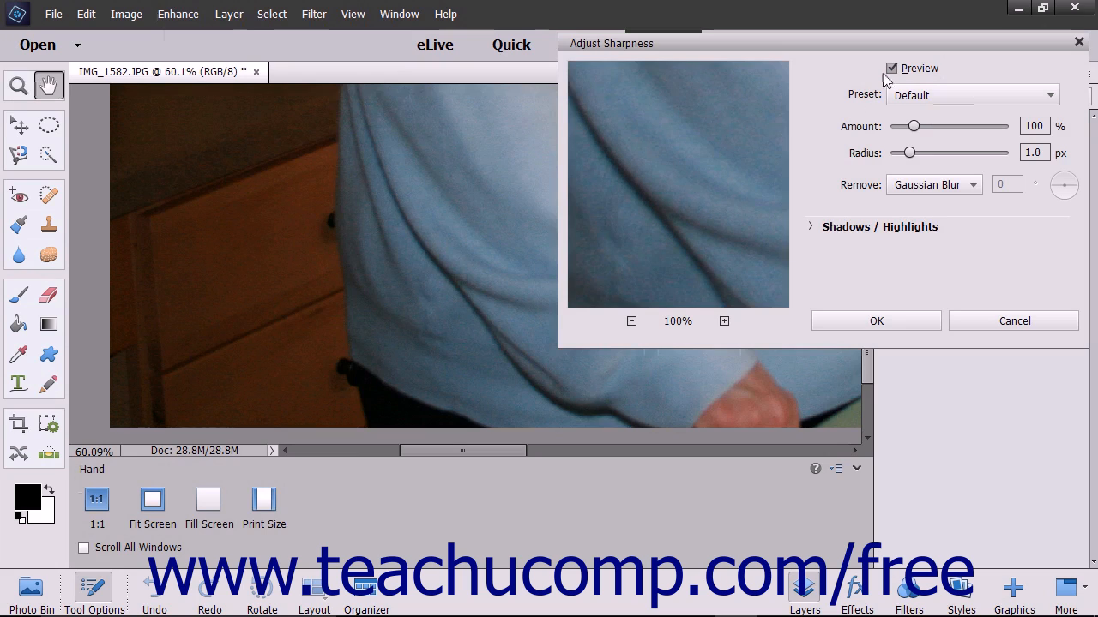
pyautogui.click(892, 69)
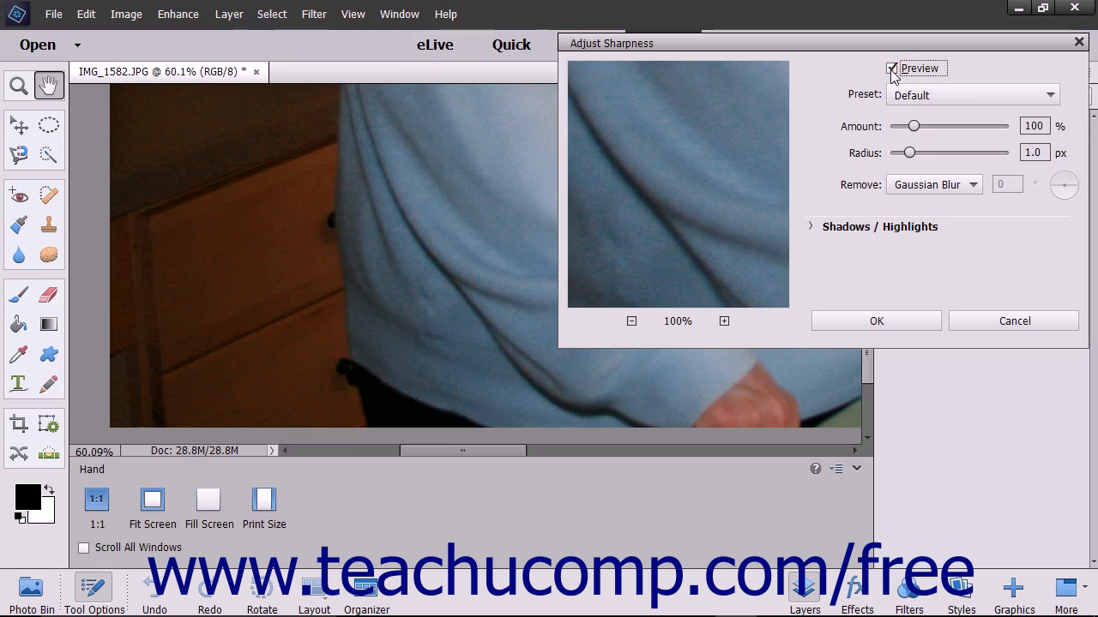
pyautogui.click(892, 69)
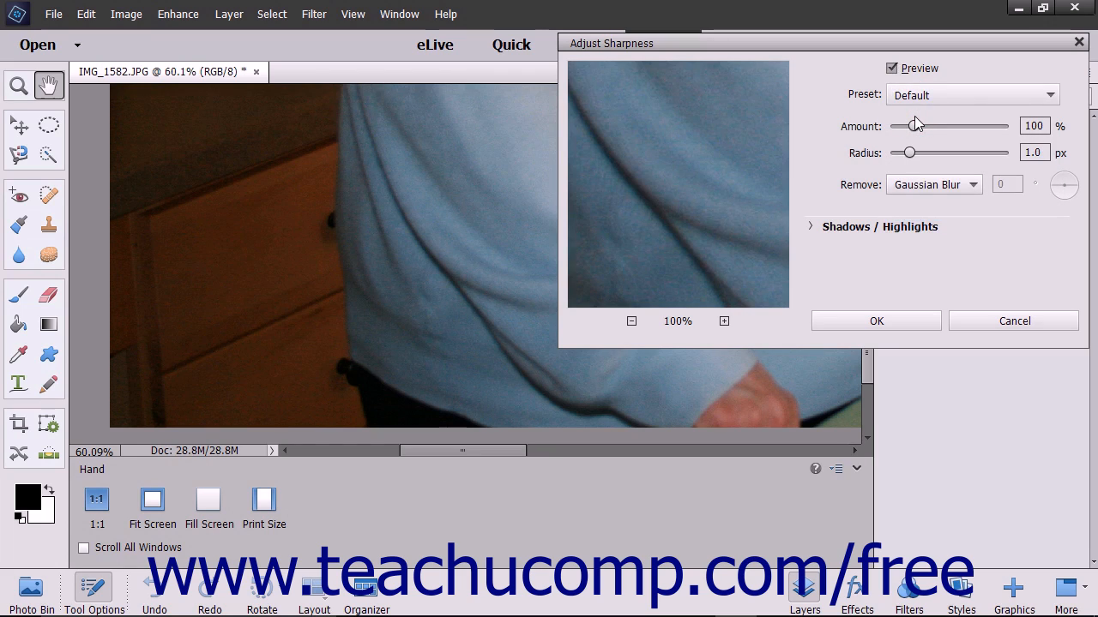
pyautogui.moveTo(916, 130)
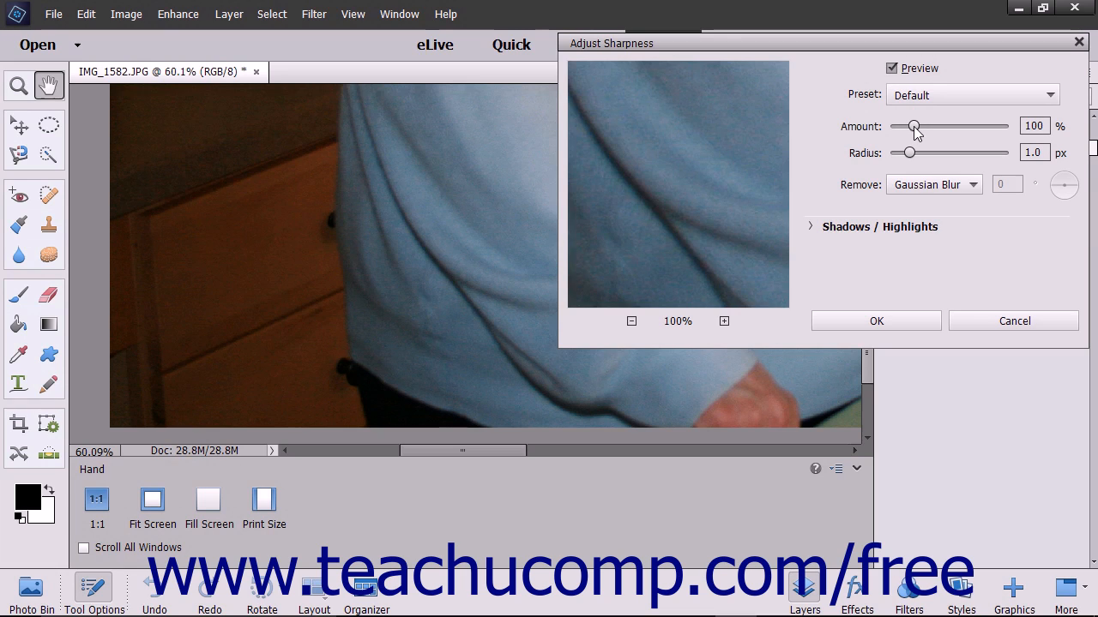
# Raise the sharpening Amount stepwise to 206%
pyautogui.click(912, 127)
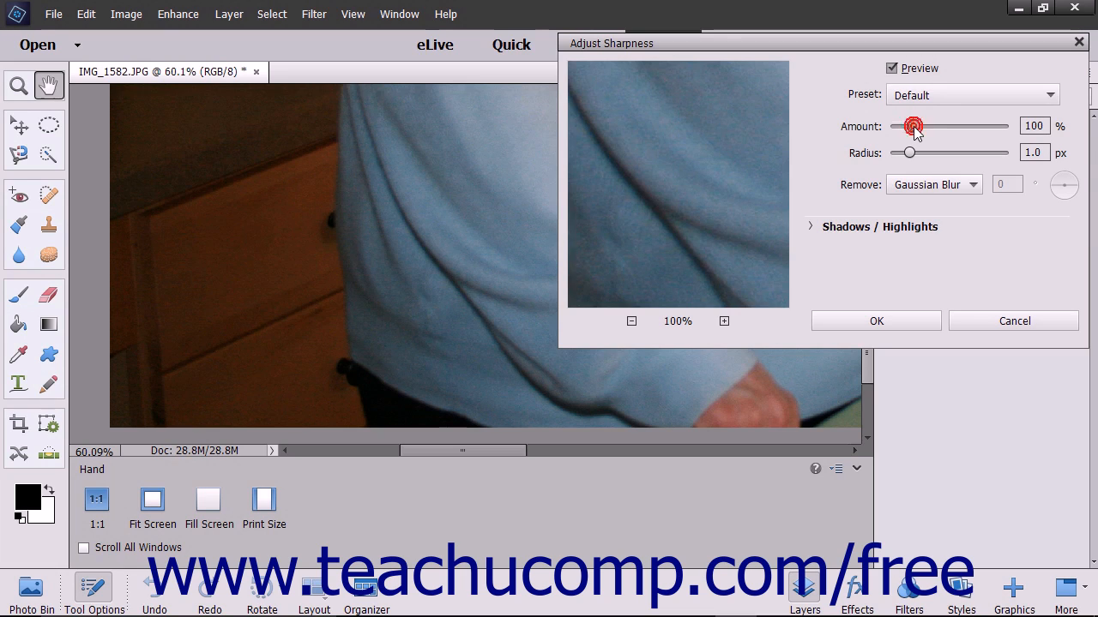
pyautogui.moveTo(911, 127); pyautogui.dragTo(919, 126)
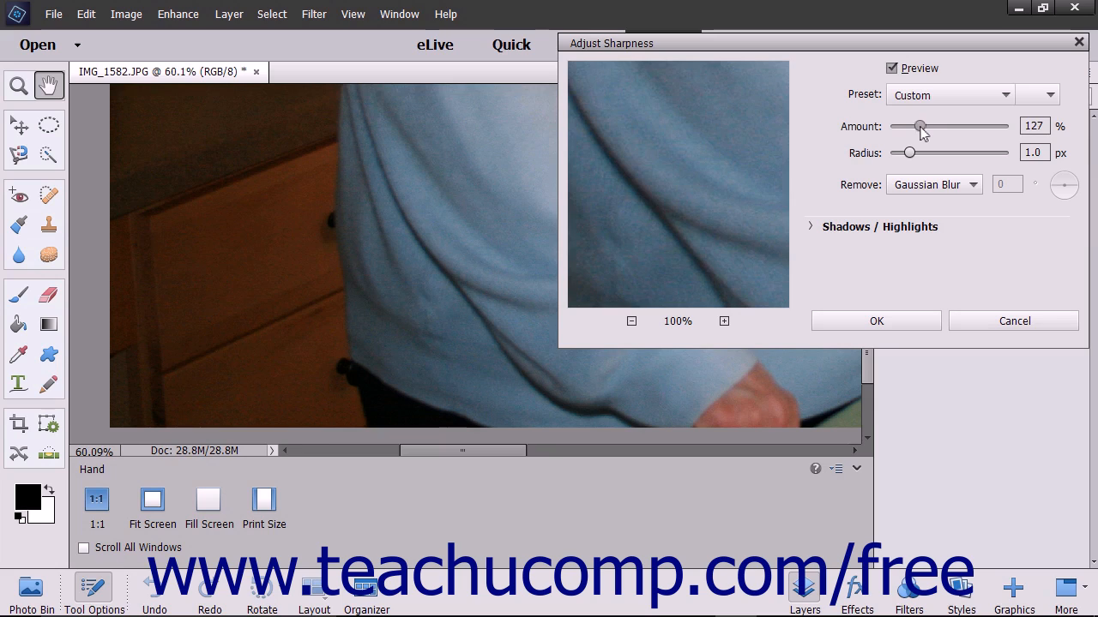
pyautogui.moveTo(919, 127); pyautogui.dragTo(926, 127)
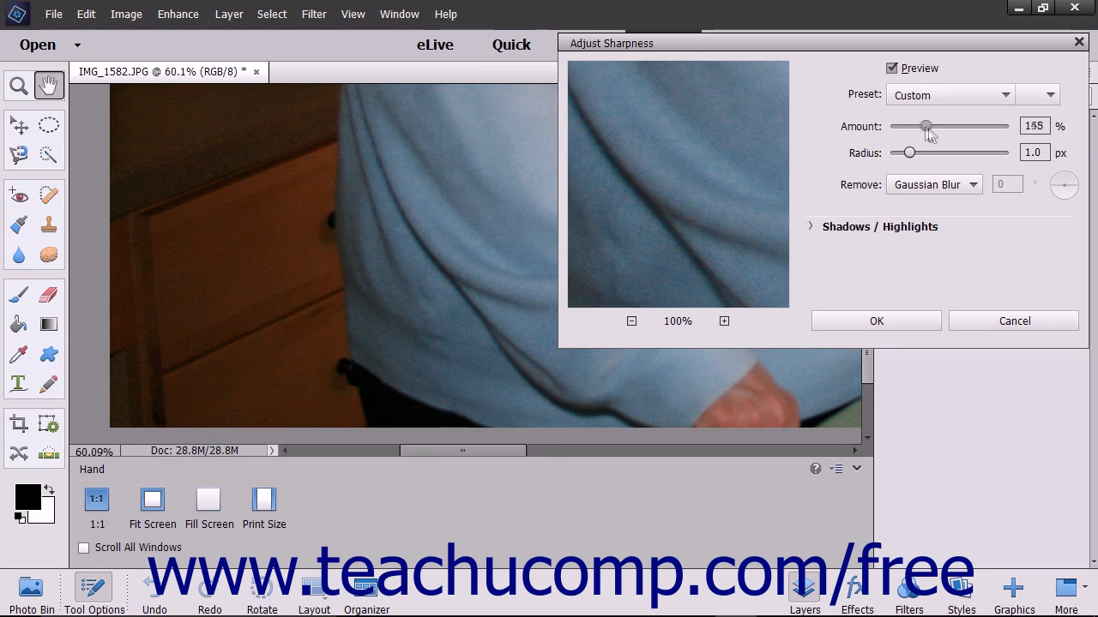
pyautogui.moveTo(924, 127); pyautogui.dragTo(940, 127)
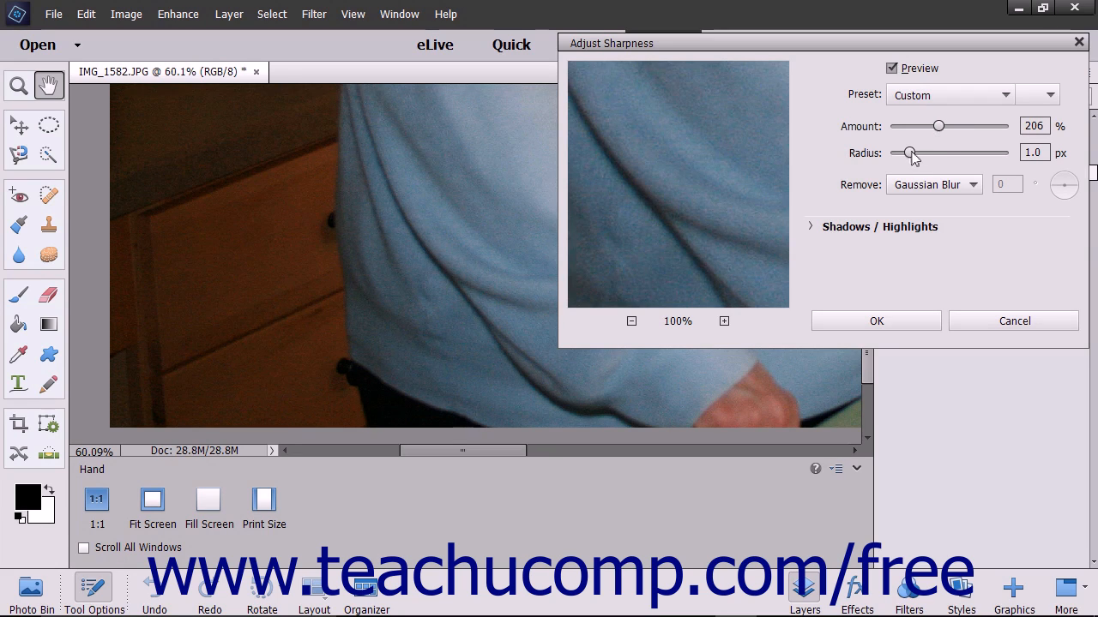
# Widen the Radius to 1.2 px and select its value for replacement
pyautogui.moveTo(909, 152); pyautogui.dragTo(912, 153)
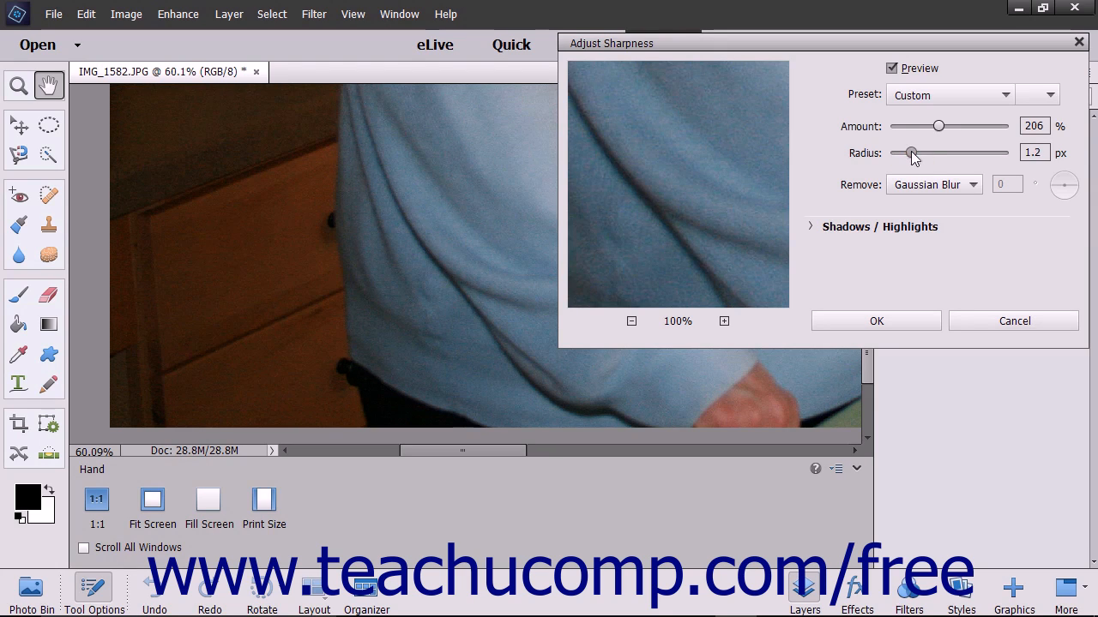
pyautogui.tripleClick(1032, 151)
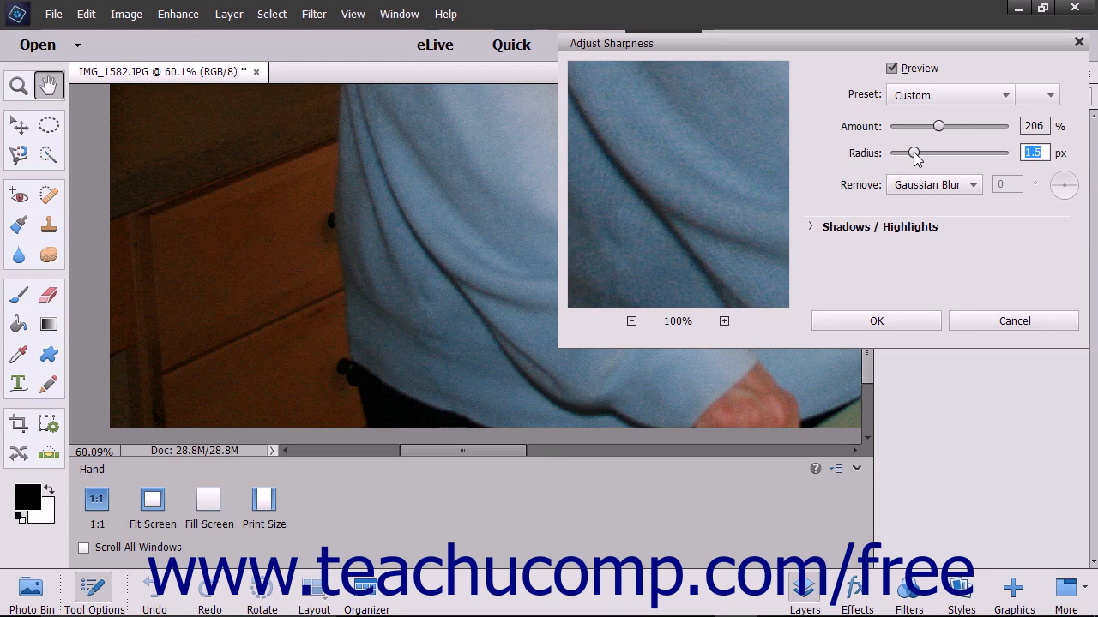
# Try Motion Blur as the blur type to remove, then return to Gaussian Blur
pyautogui.click(933, 186)
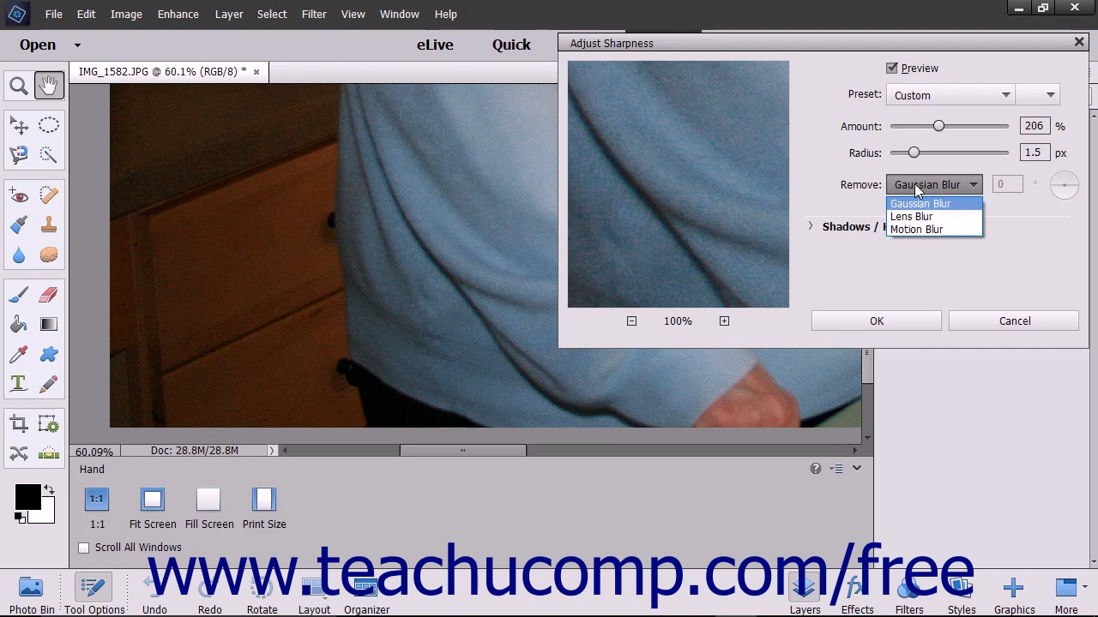
pyautogui.moveTo(916, 206)
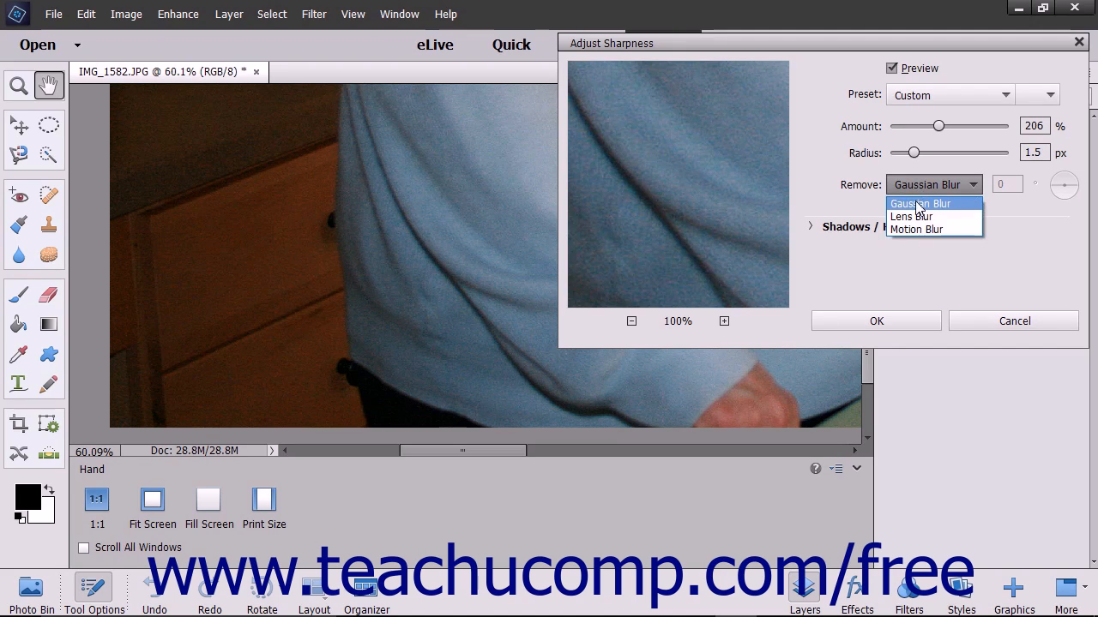
pyautogui.moveTo(925, 216)
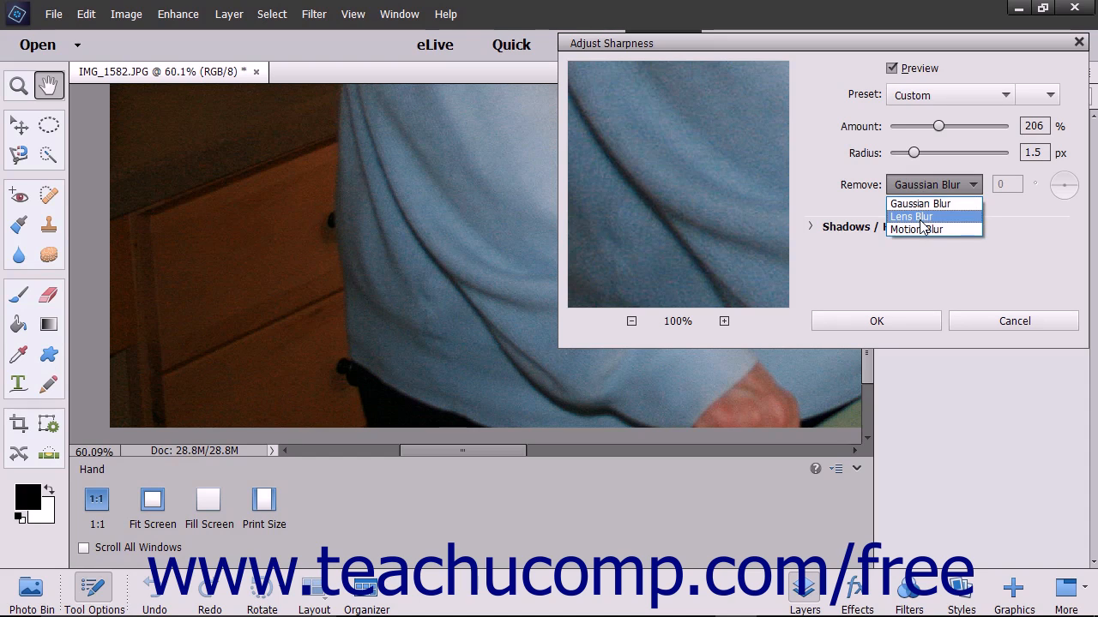
pyautogui.click(916, 229)
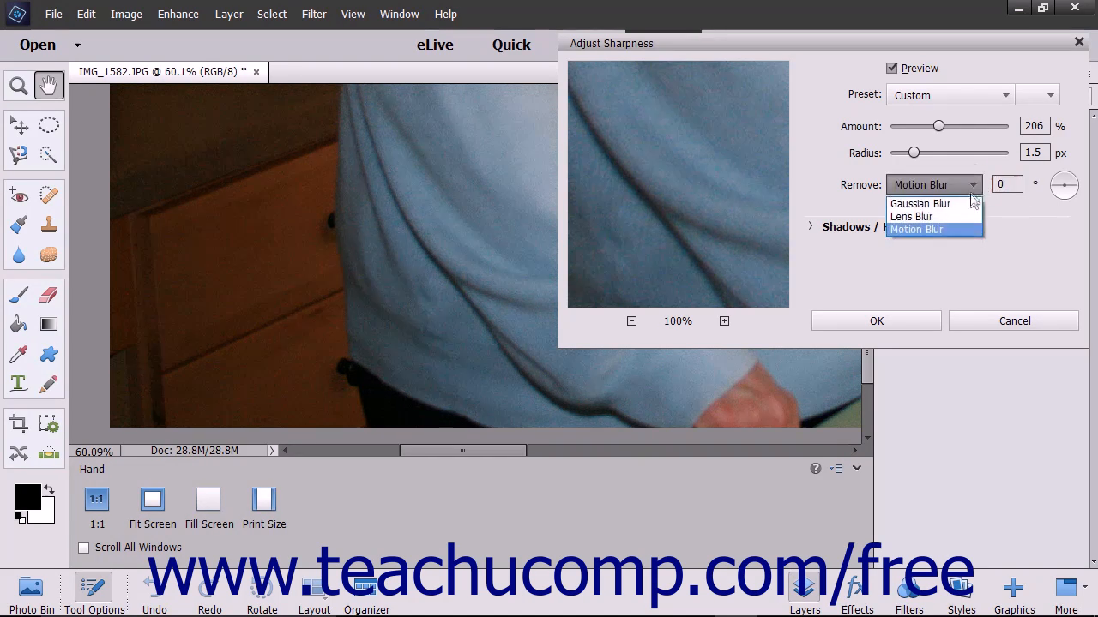
pyautogui.click(919, 202)
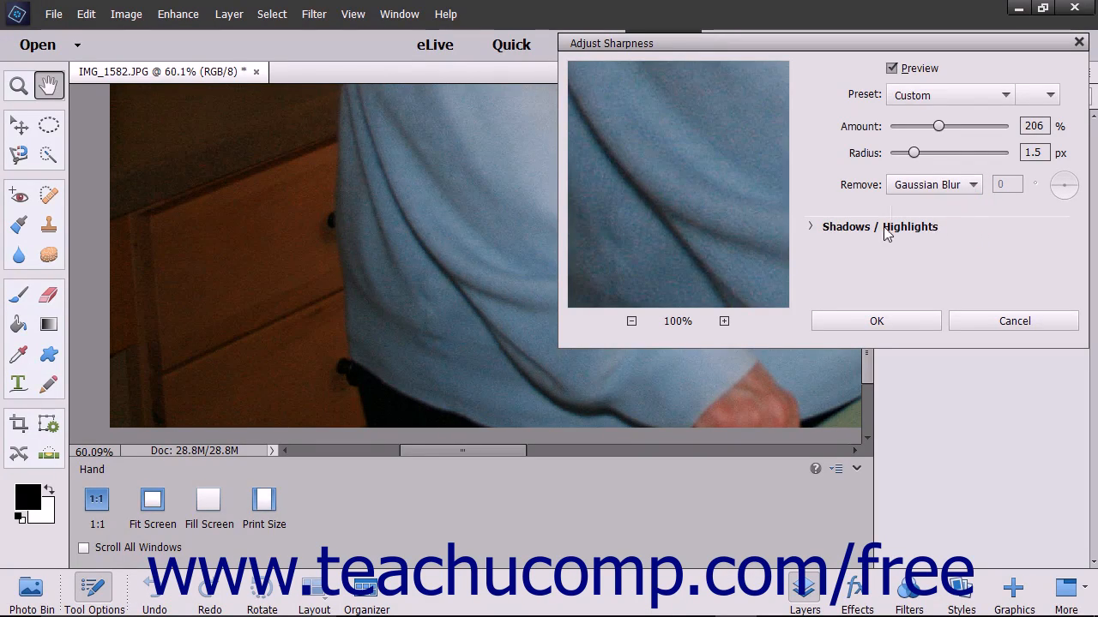
# Expand the Shadows / Highlights options in the sharpening settings
pyautogui.click(810, 227)
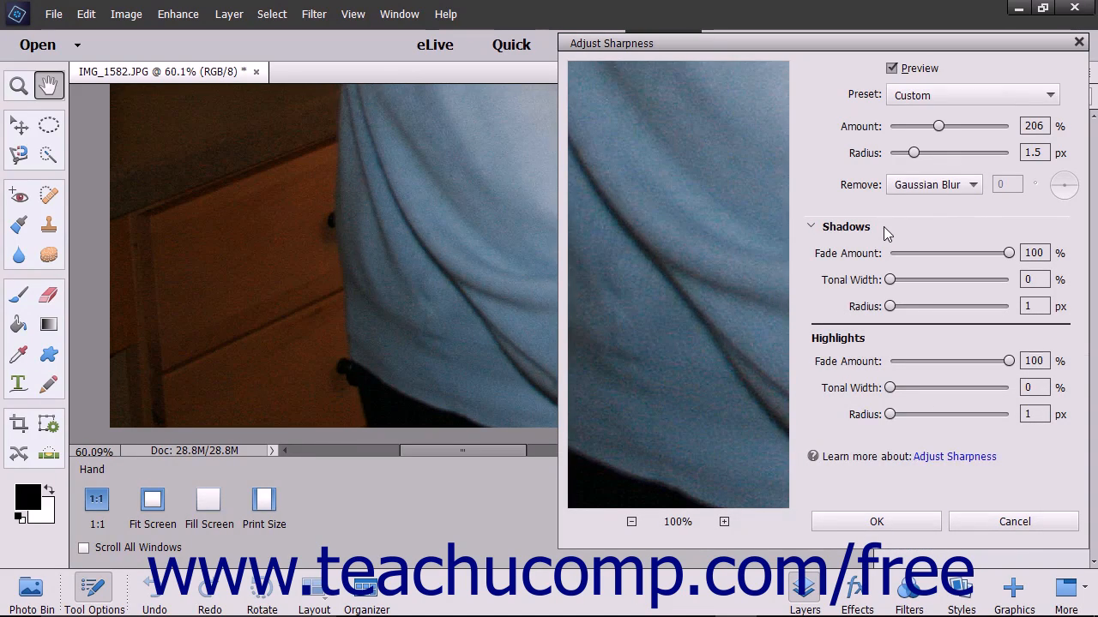
pyautogui.moveTo(868, 233)
pyautogui.write('2')
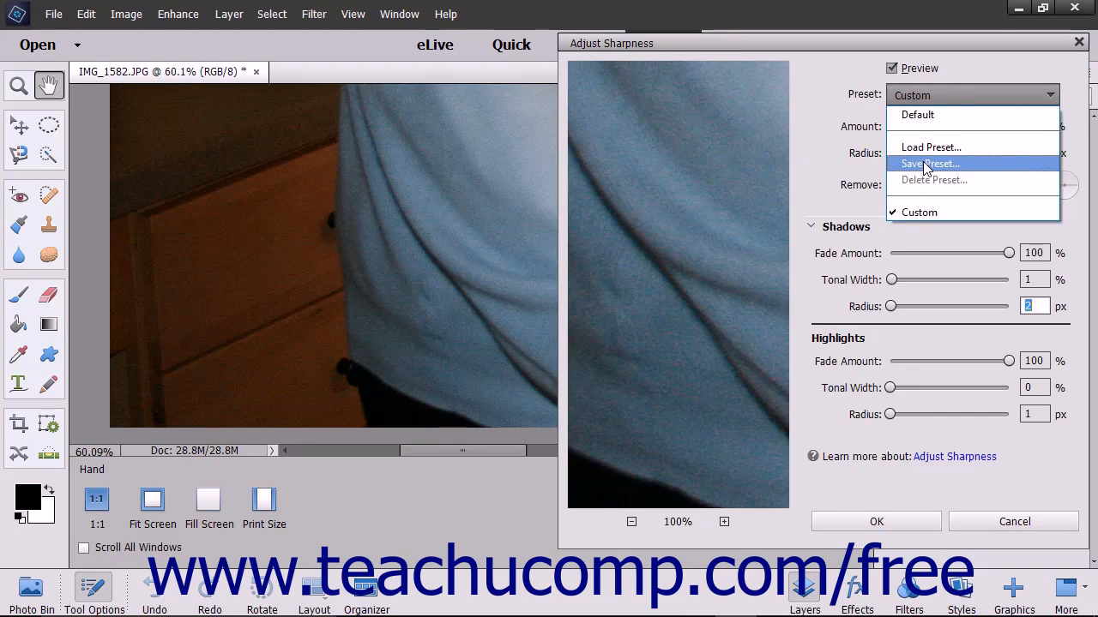
# Save the settings as preset 'Sharpening Settings 1' and show it in the preset list
pyautogui.click(929, 165)
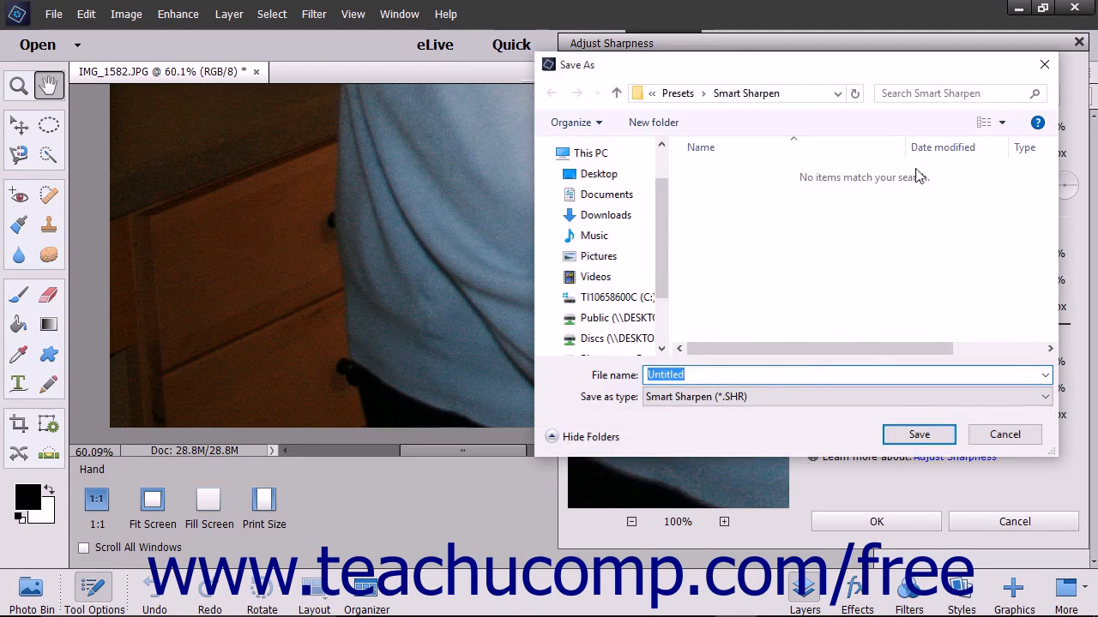
pyautogui.write('Sharpening Settings 1')
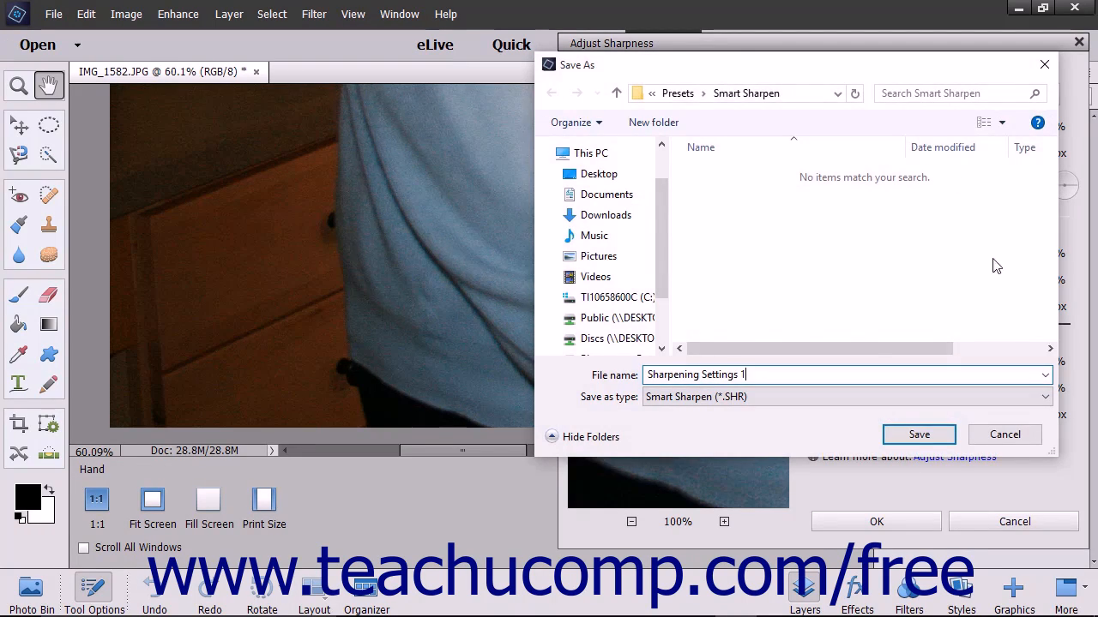
pyautogui.click(920, 434)
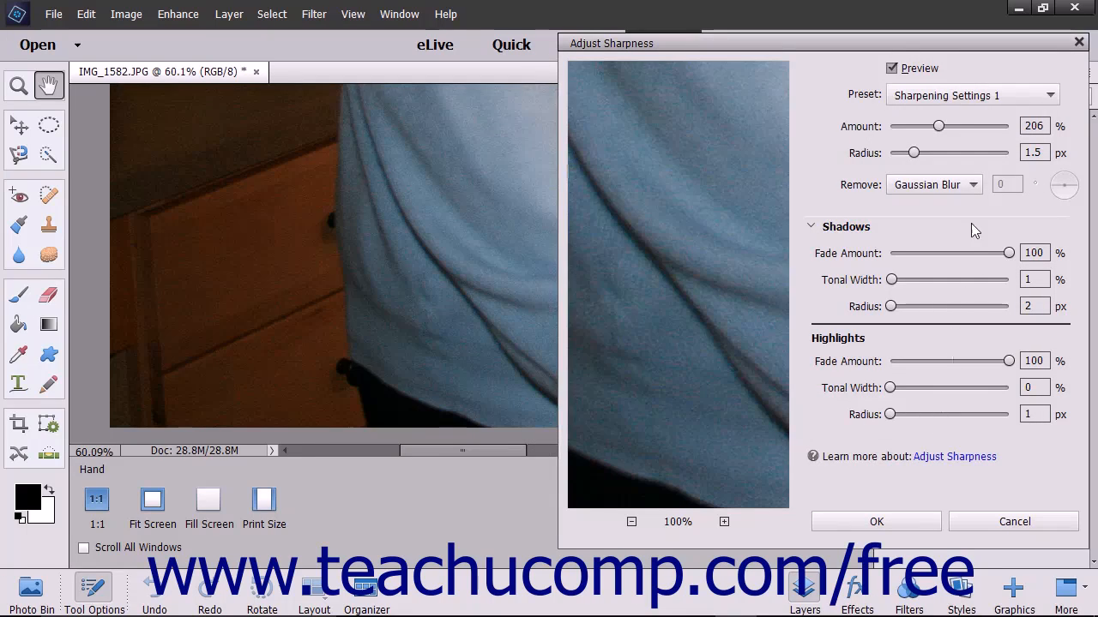
pyautogui.click(970, 96)
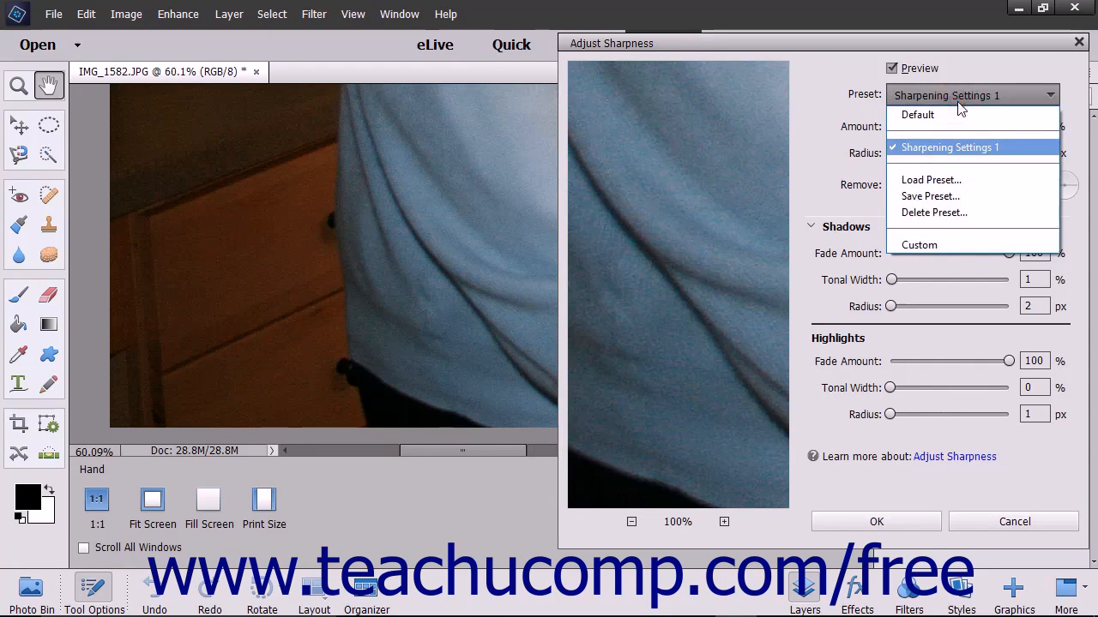
# Load the 'Sharpening Settings 1.shr' preset file back into the dialog
pyautogui.click(929, 180)
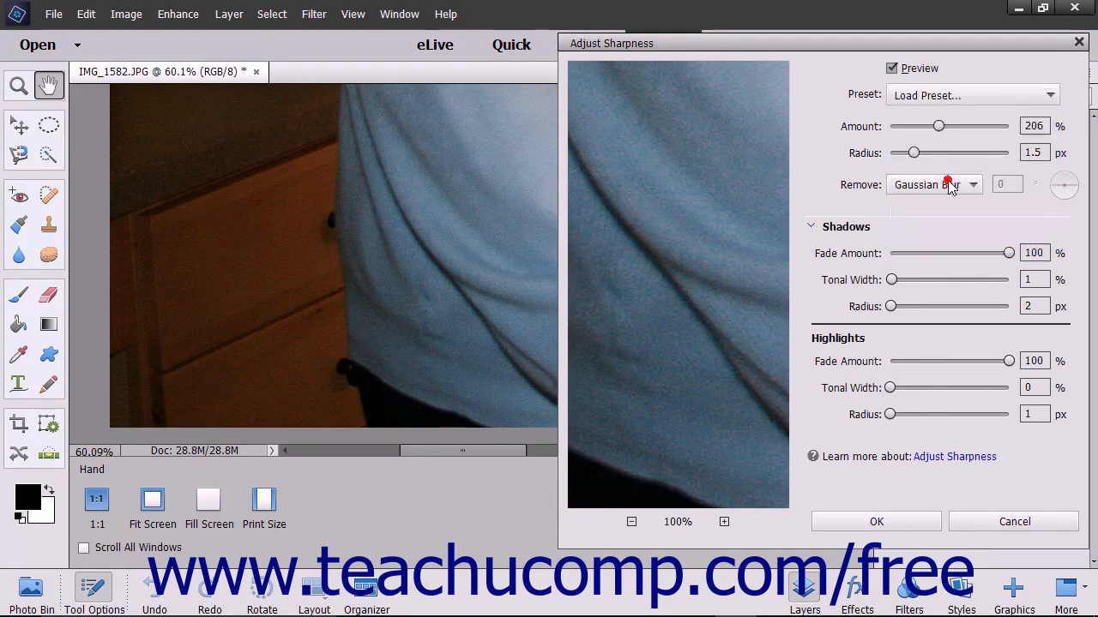
pyautogui.click(969, 96)
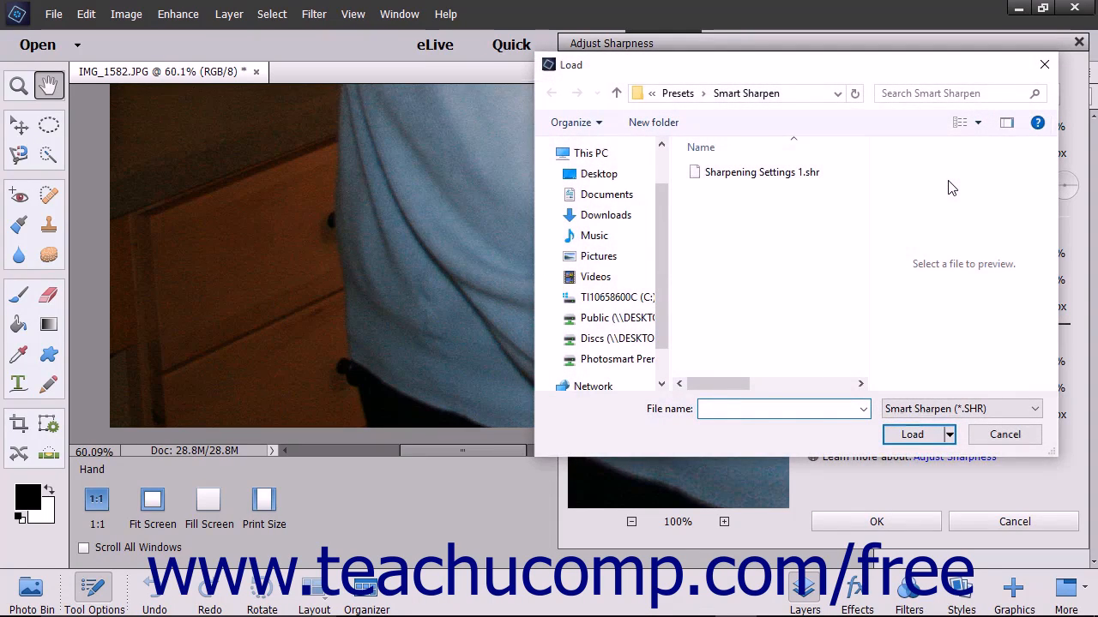
pyautogui.click(762, 171)
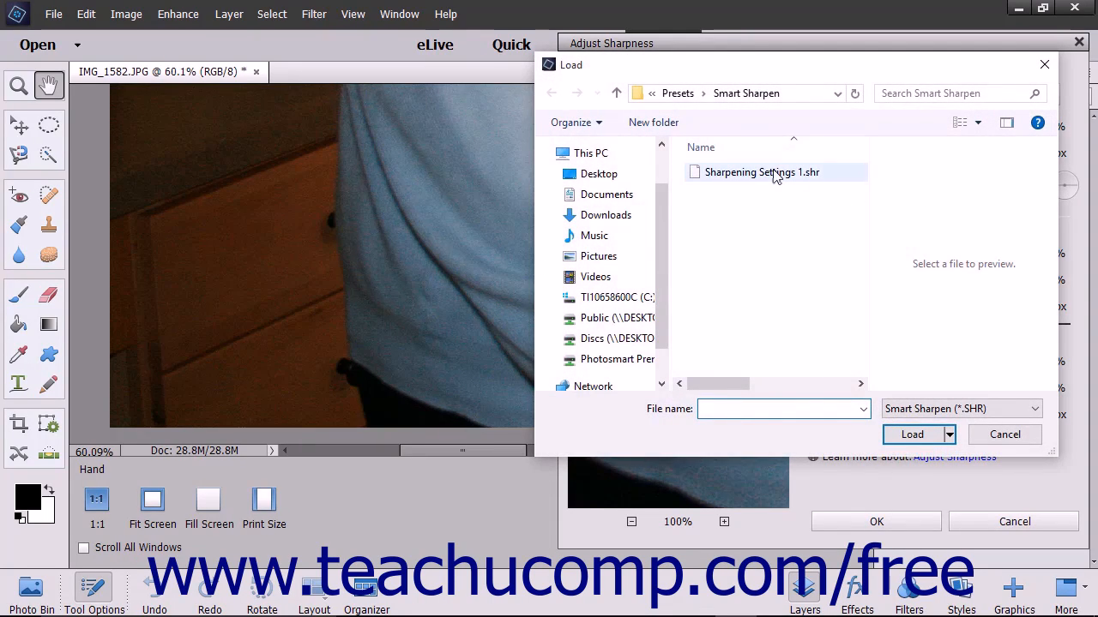
pyautogui.click(761, 172)
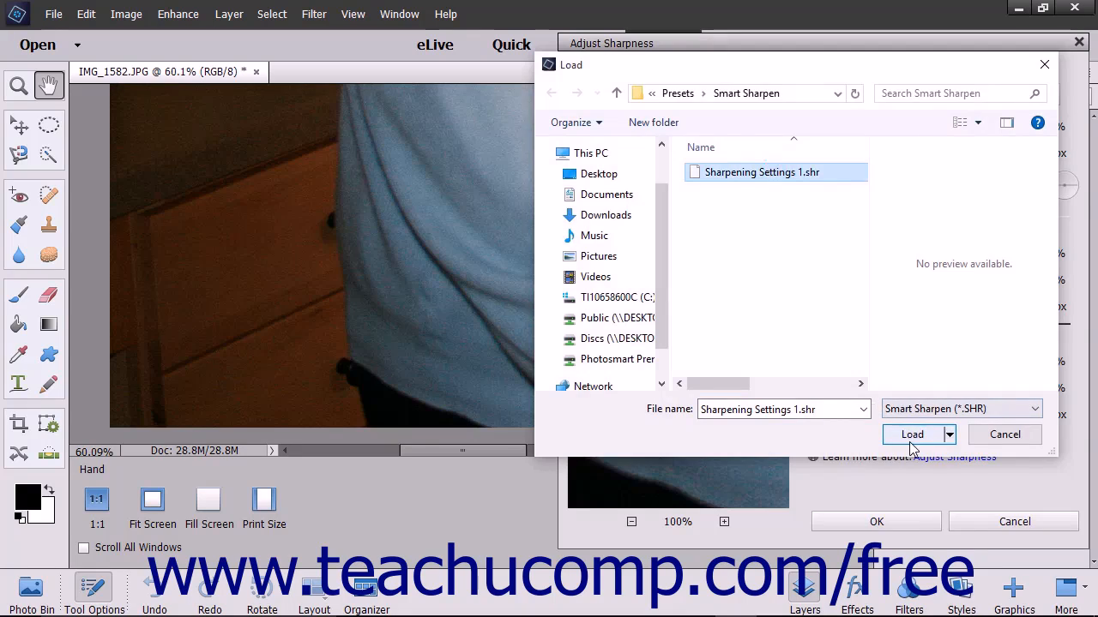
pyautogui.click(912, 434)
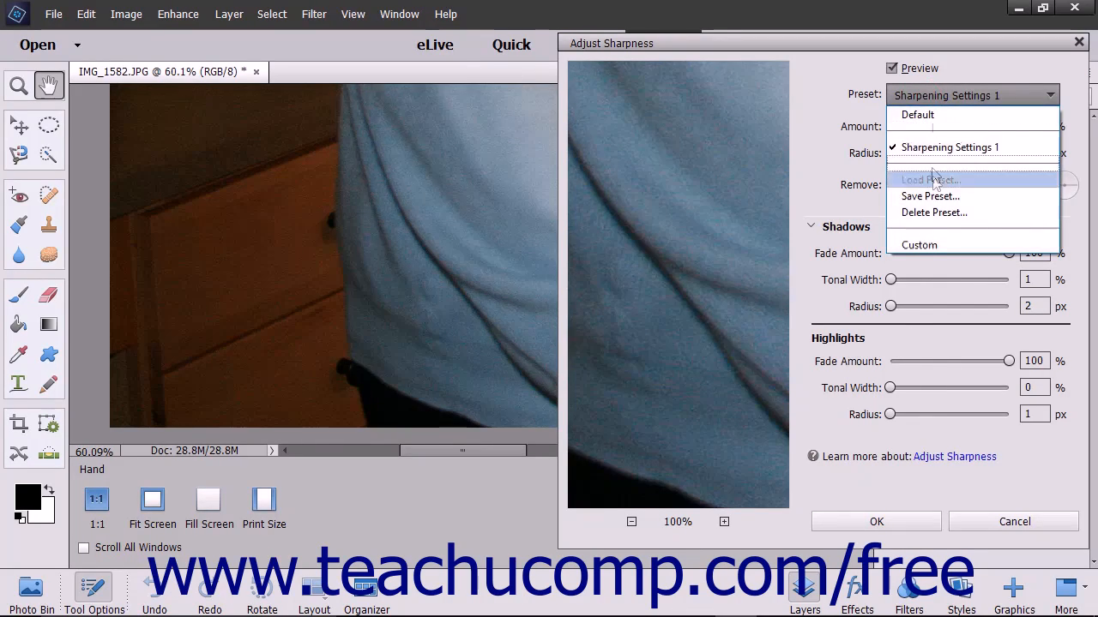
# Delete the 'Sharpening Settings 1' preset and confirm, returning to Default
pyautogui.click(933, 213)
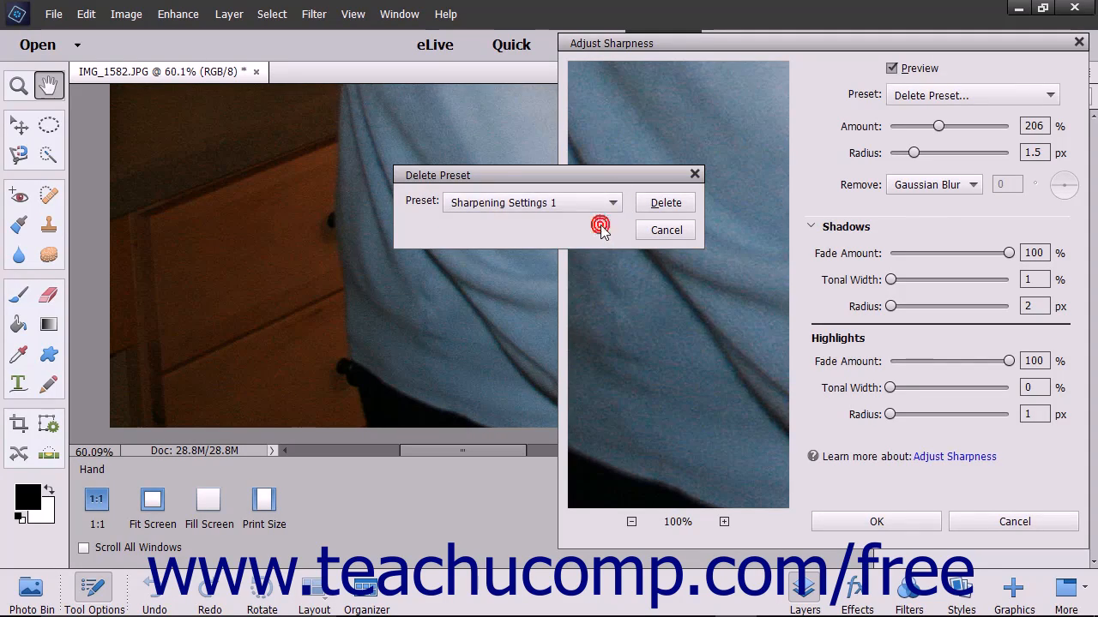
pyautogui.click(665, 203)
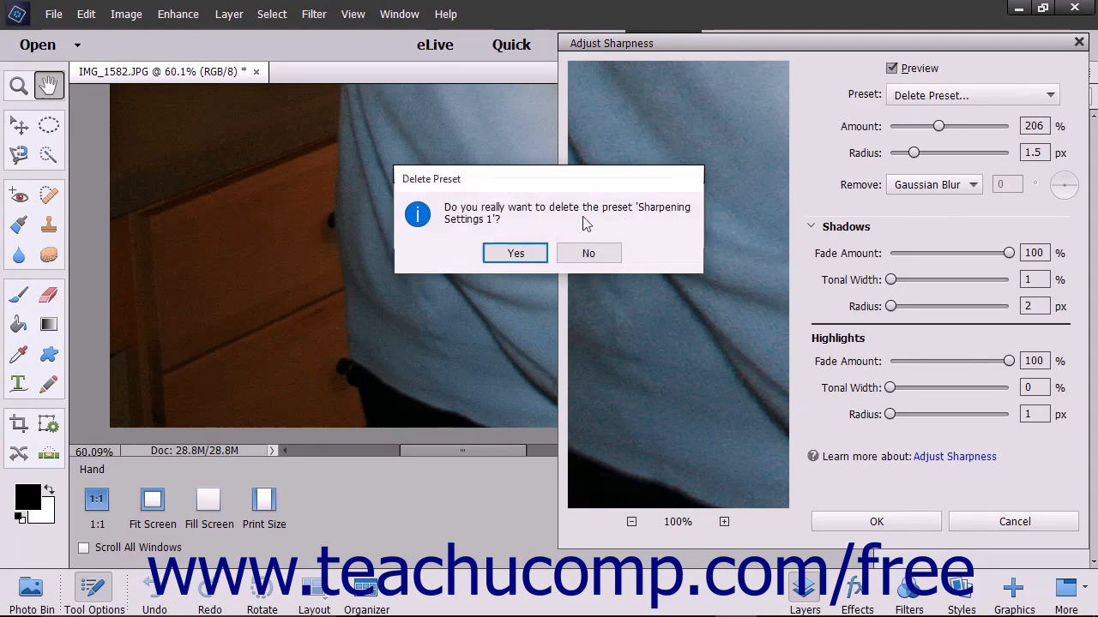
pyautogui.moveTo(514, 254)
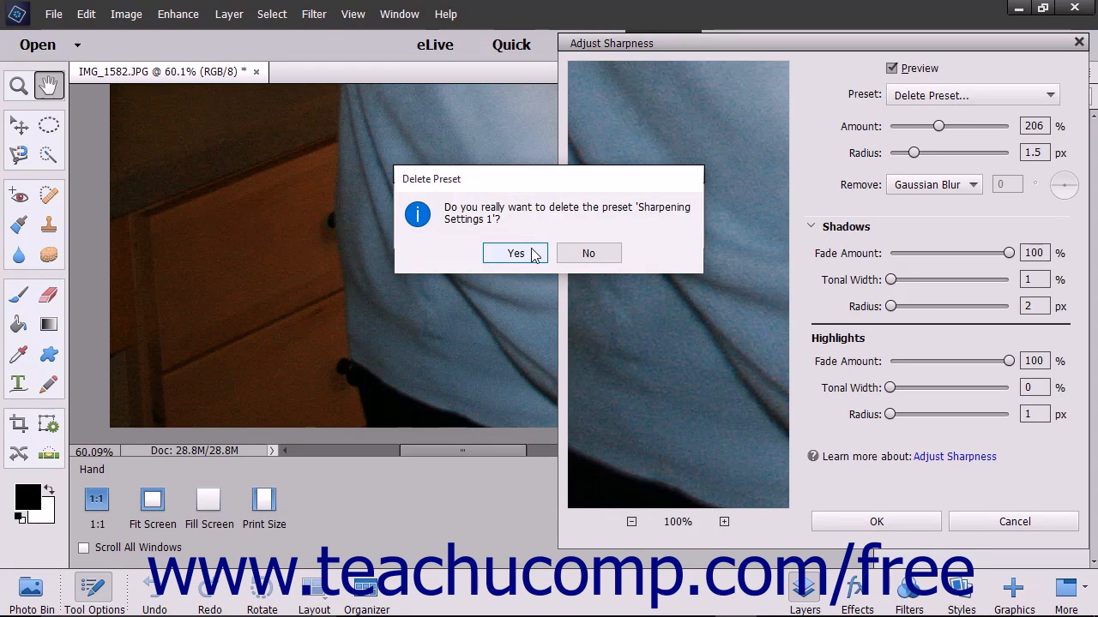
pyautogui.click(514, 254)
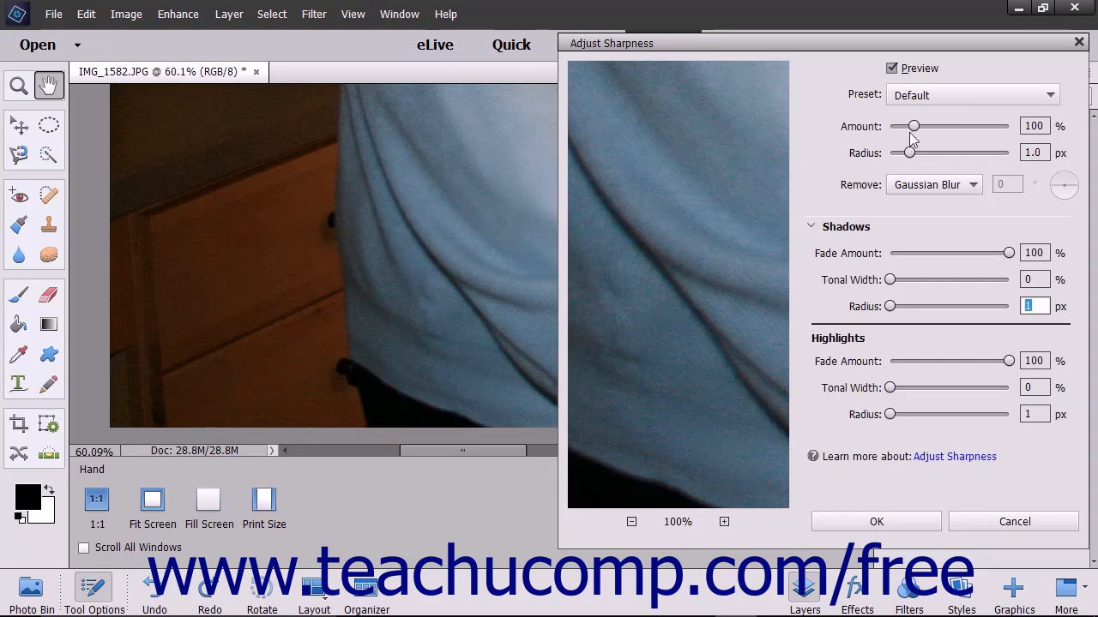
# Apply sharpening to the photo with Amount about 202% and Radius 1.5 px
pyautogui.moveTo(916, 127); pyautogui.dragTo(936, 127)
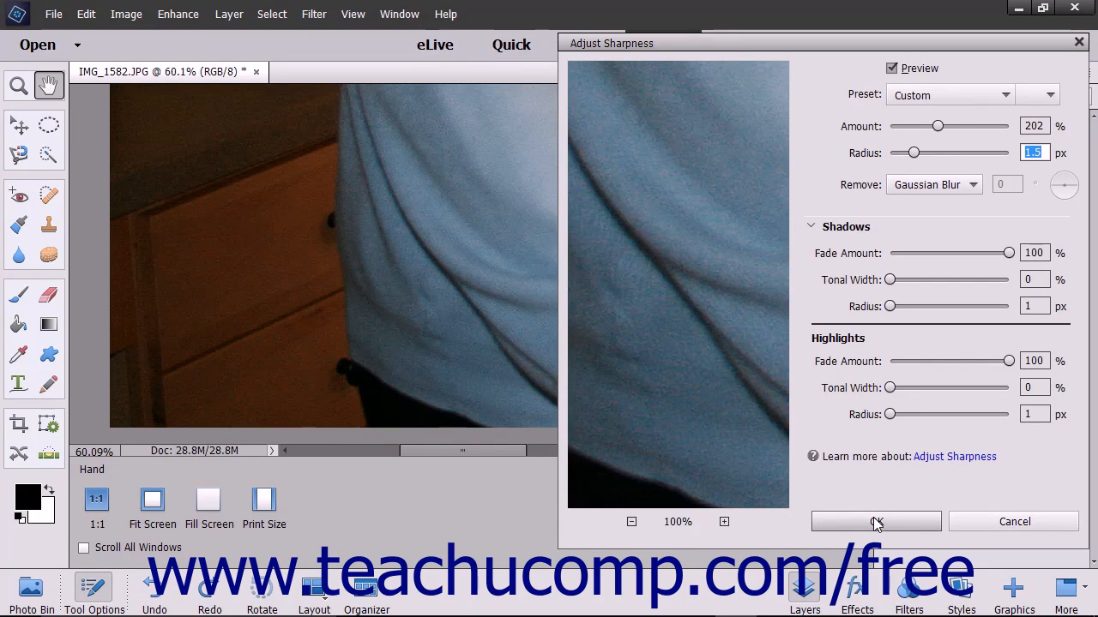
pyautogui.click(875, 521)
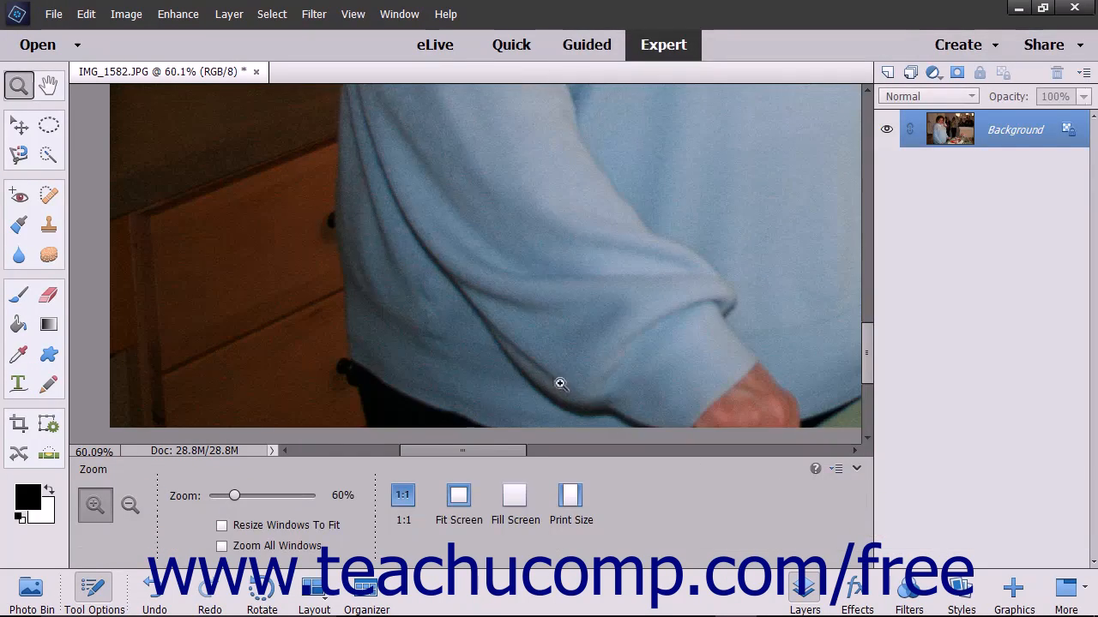